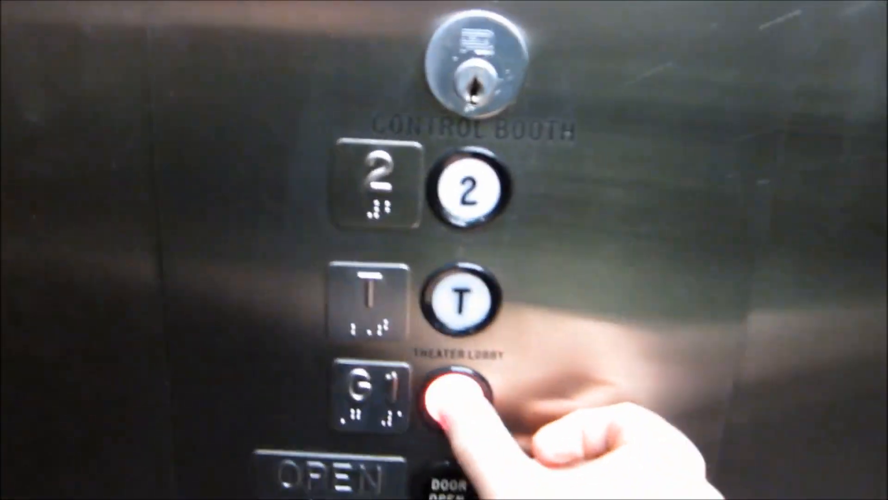
click(459, 390)
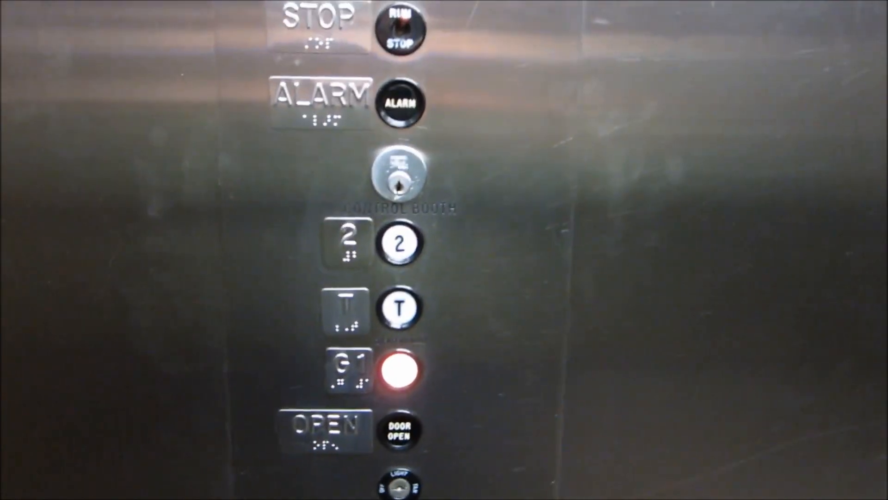